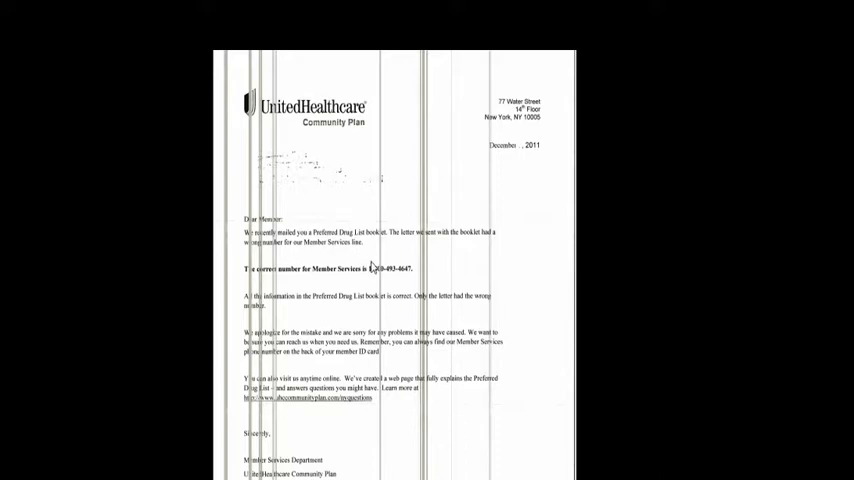
pyautogui.moveTo(463, 262)
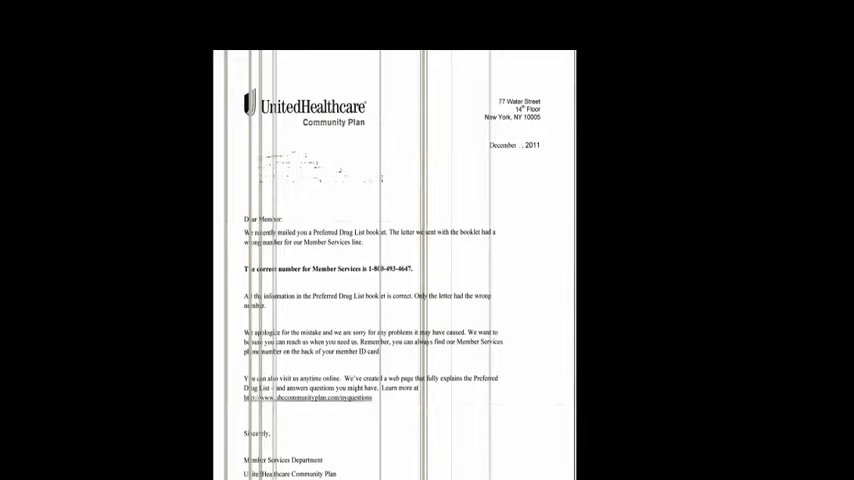
pyautogui.scroll(-3)
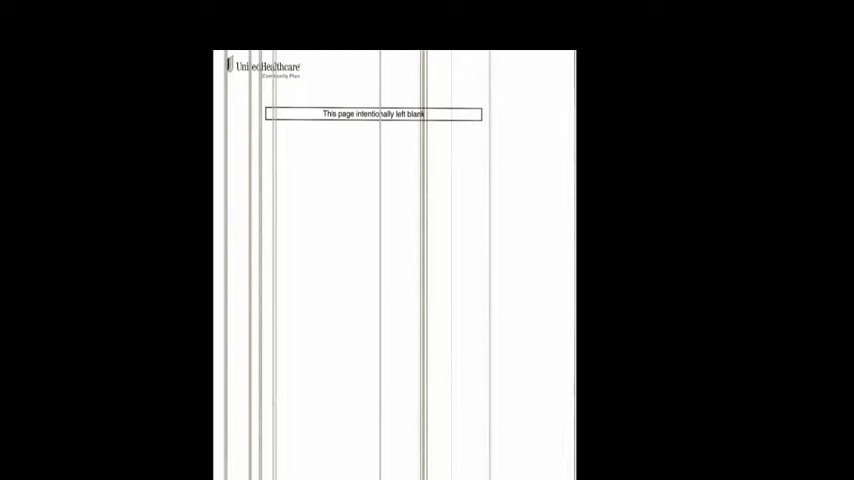
pyautogui.scroll(-3)
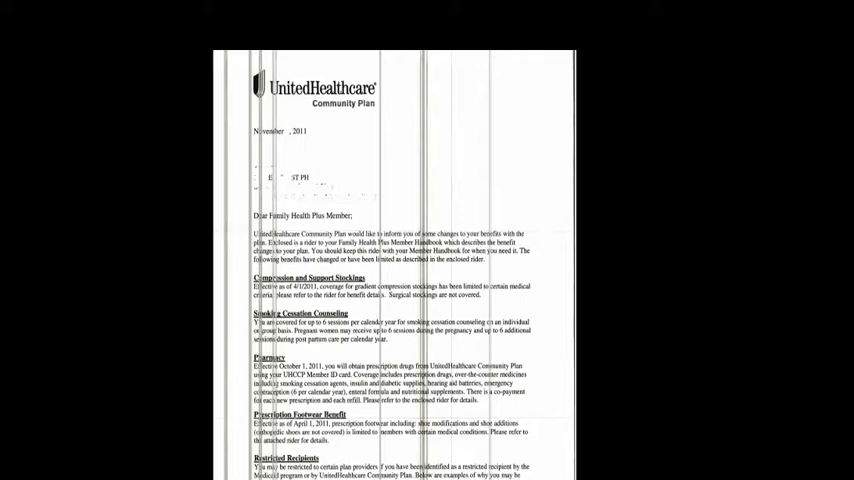
pyautogui.scroll(-3)
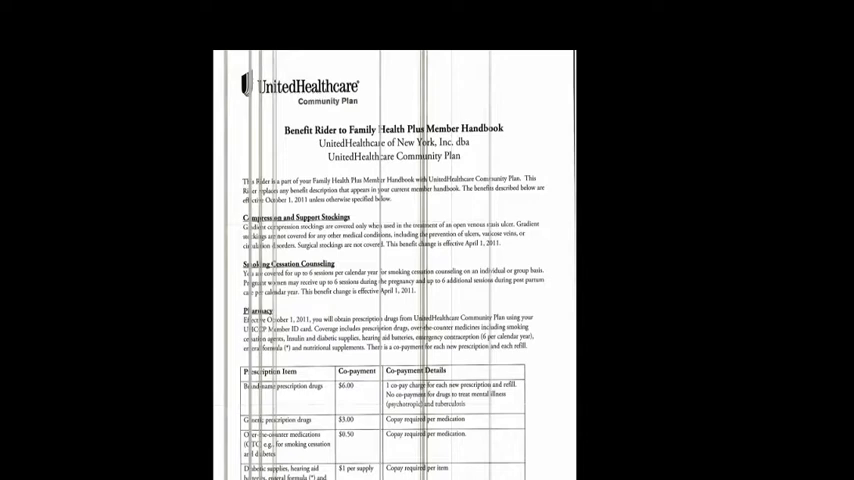
pyautogui.scroll(-3)
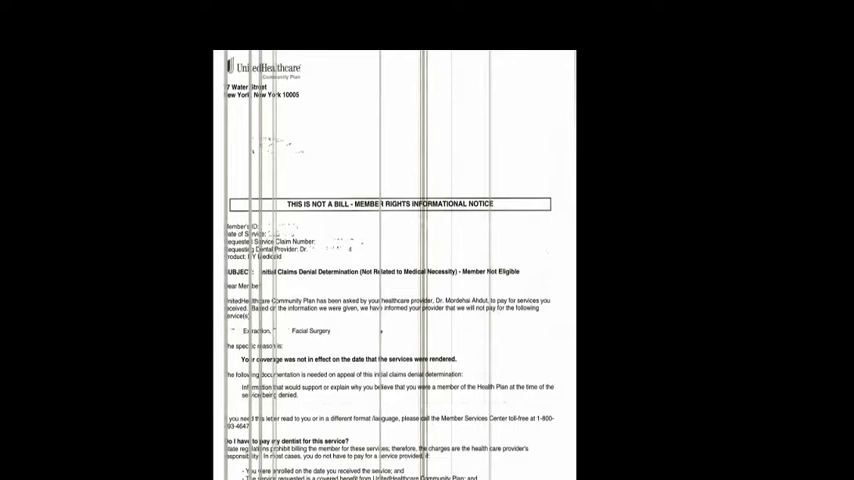
pyautogui.scroll(-3)
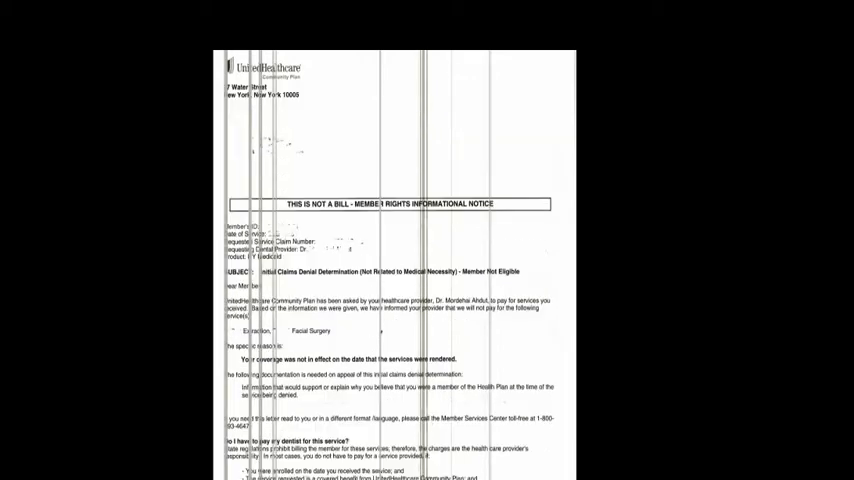
pyautogui.scroll(-3)
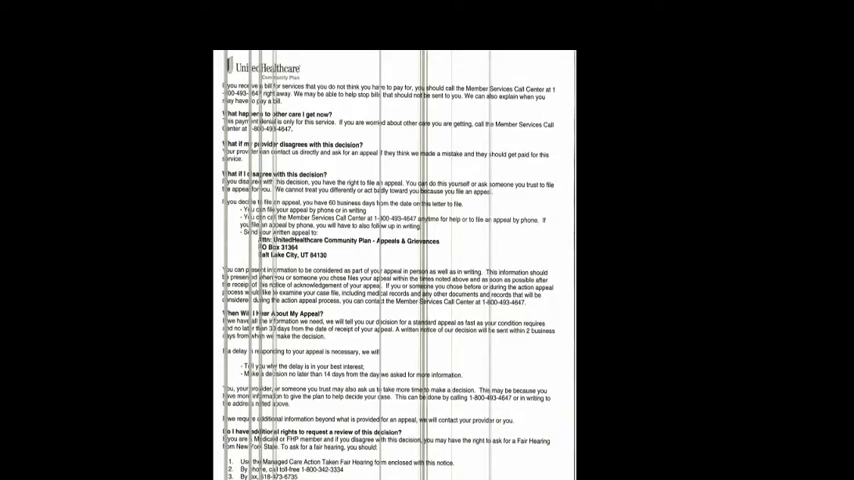